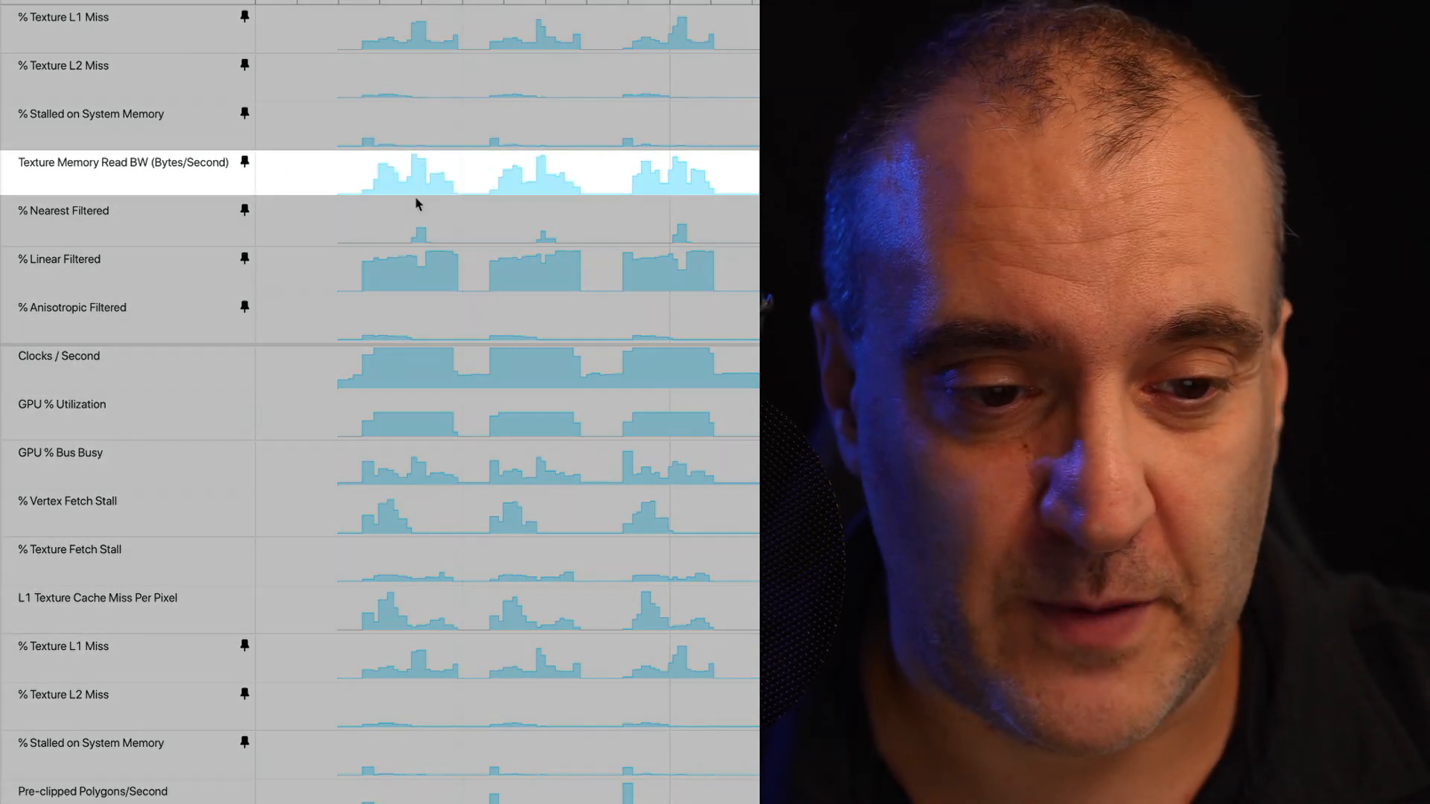
mouse_move(504, 192)
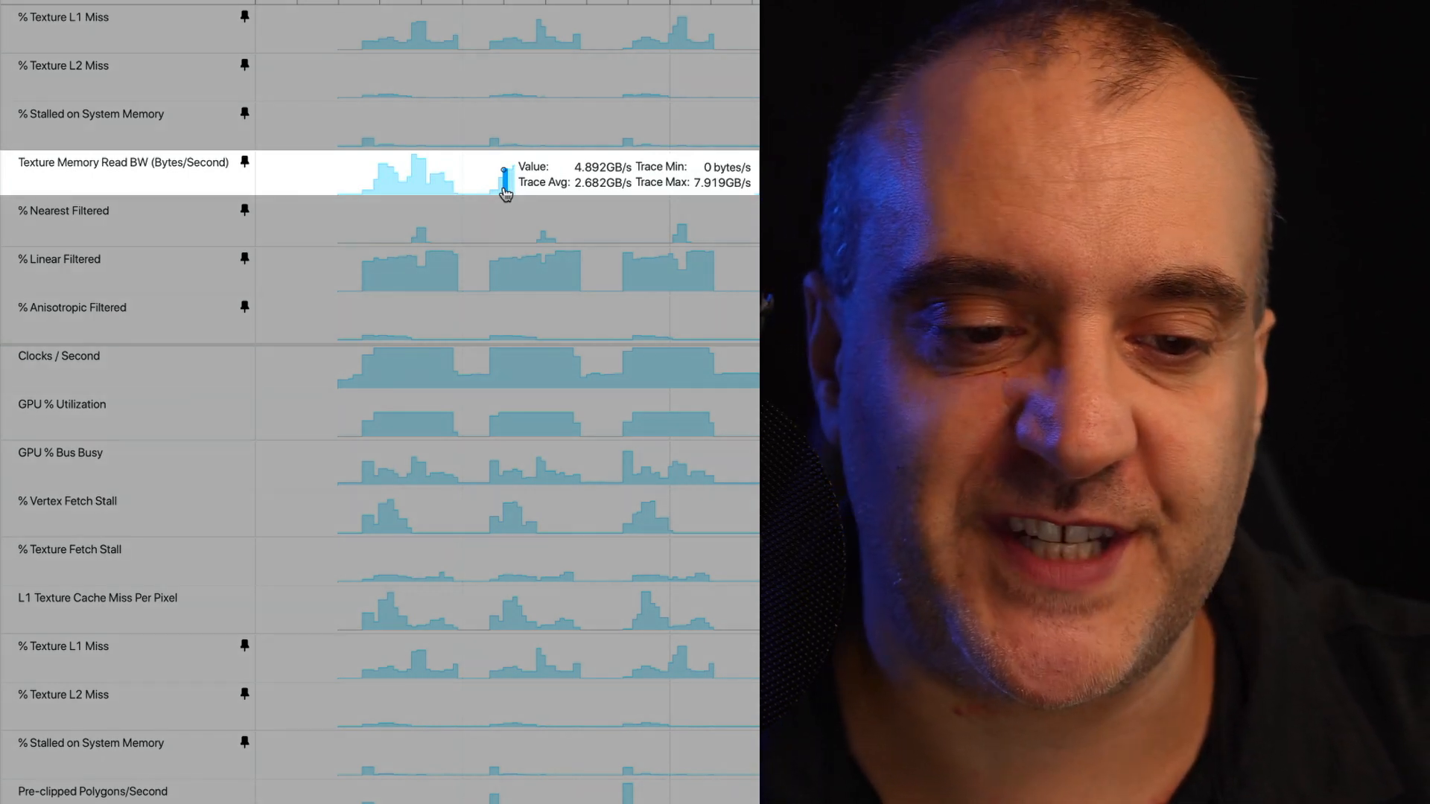
mouse_move(543, 189)
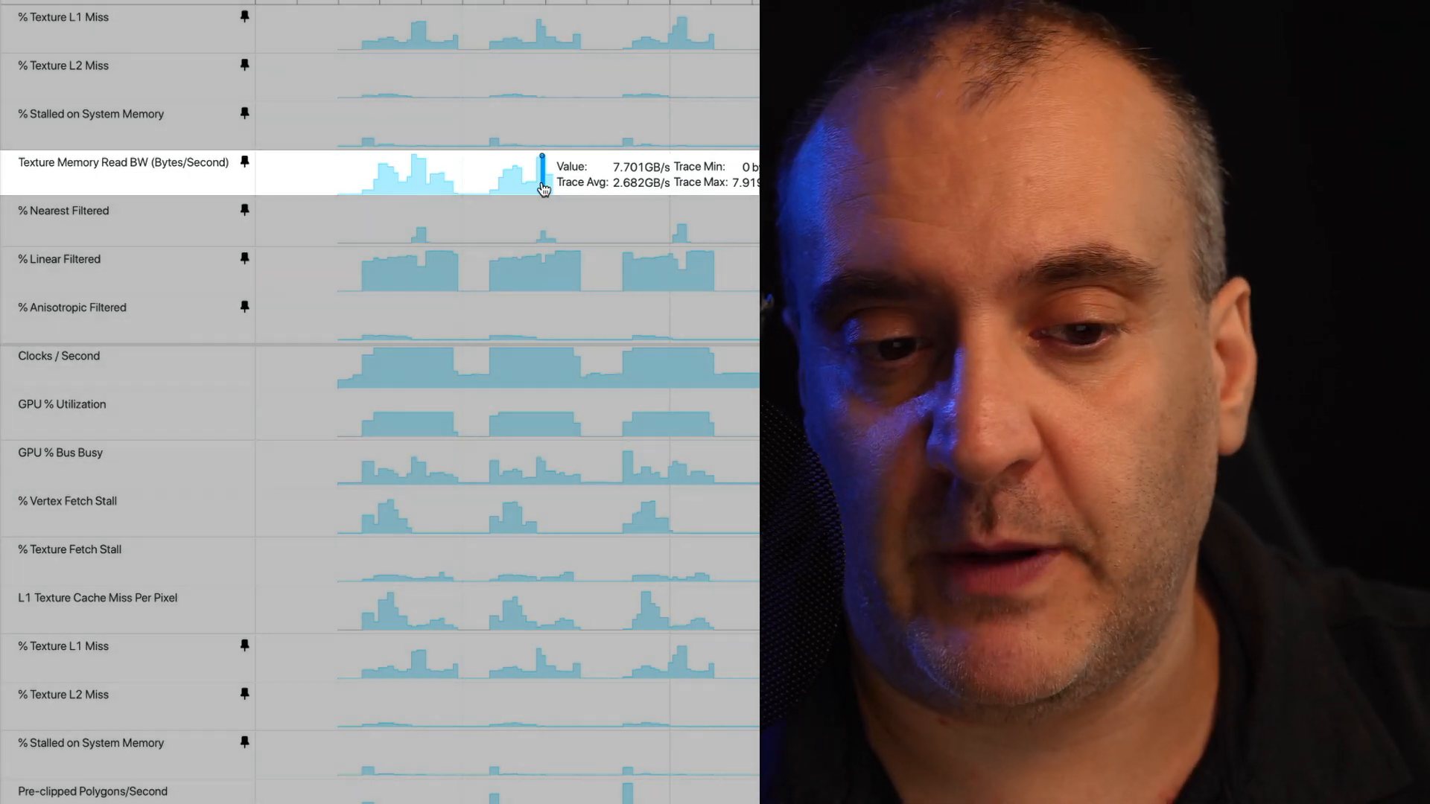
mouse_move(568, 194)
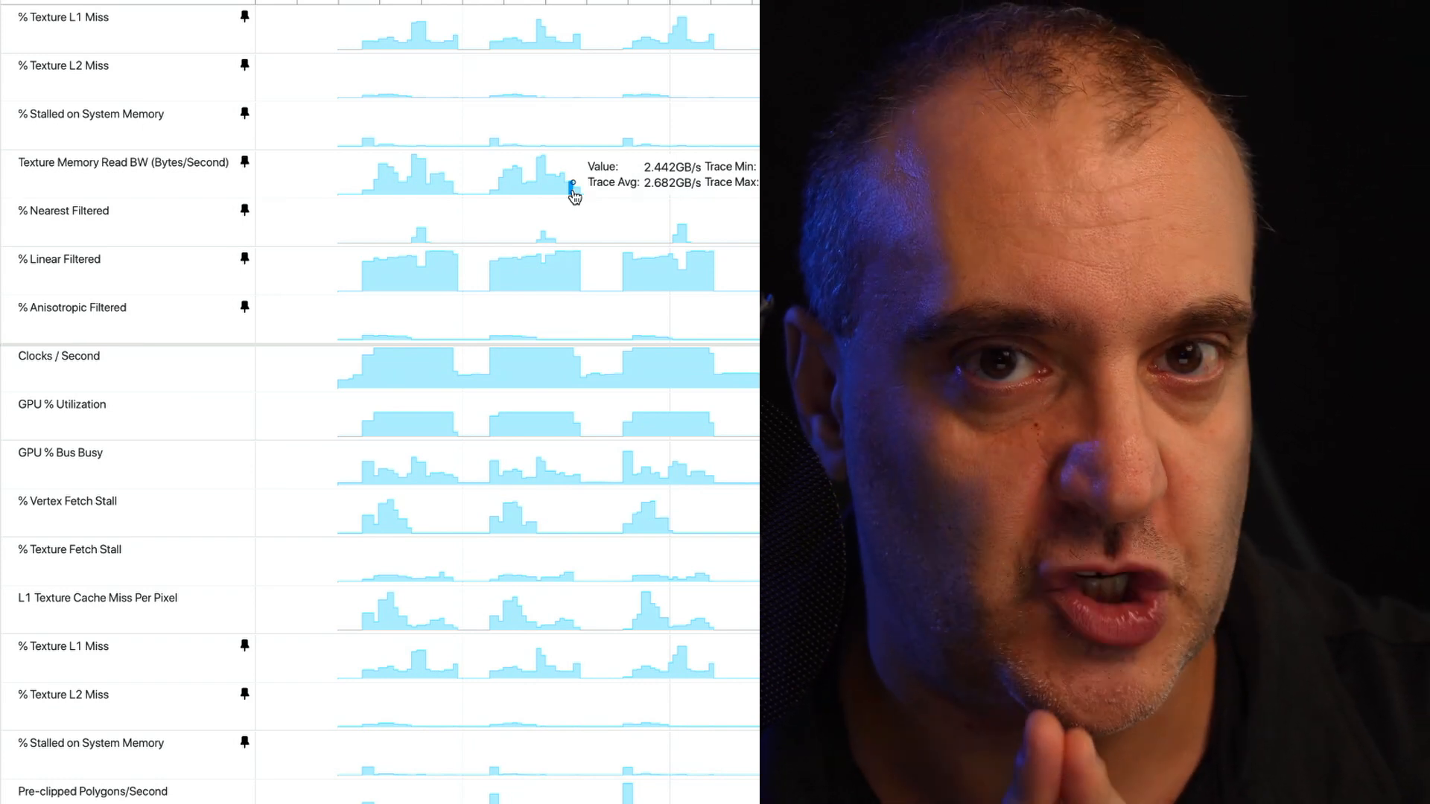
mouse_move(543, 179)
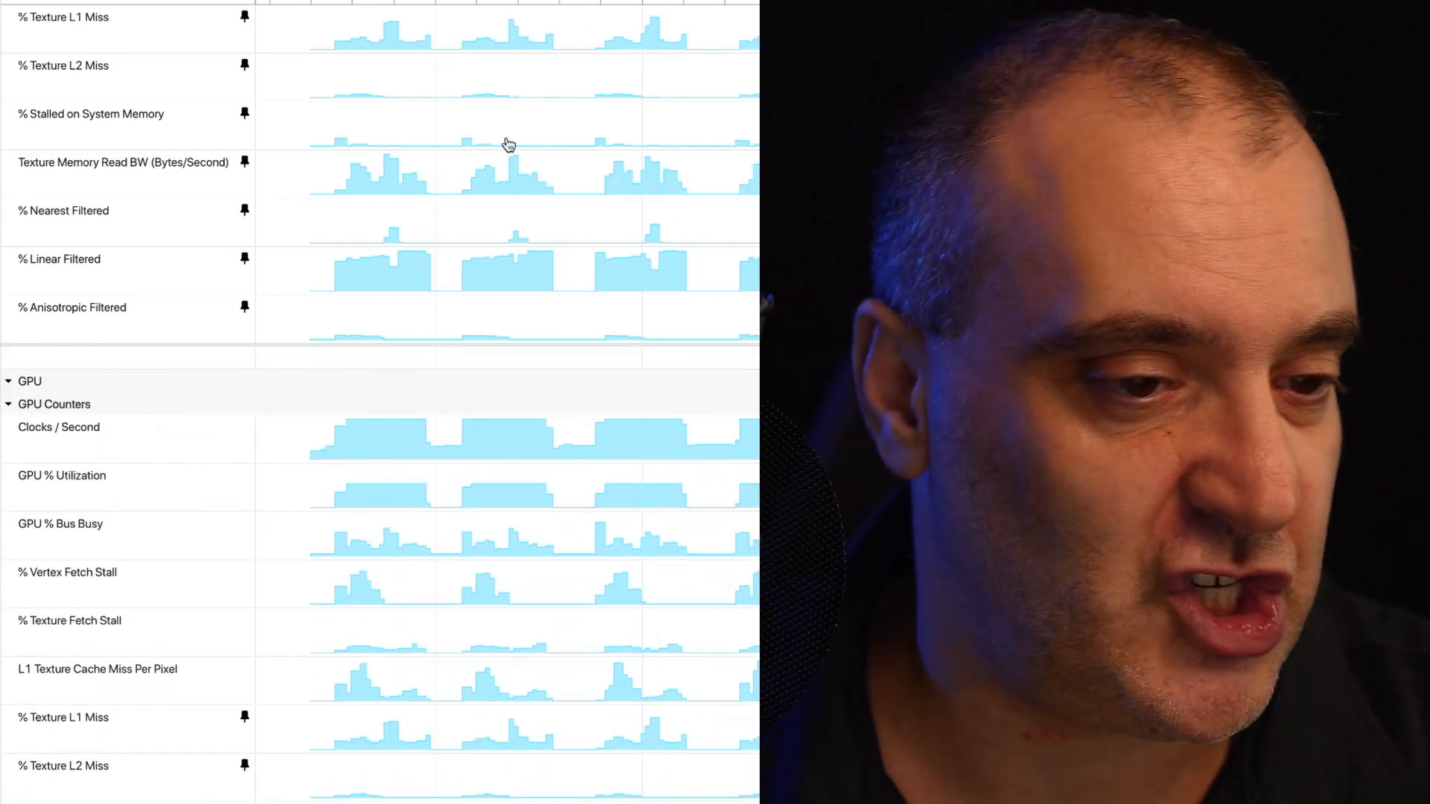
mouse_move(388, 37)
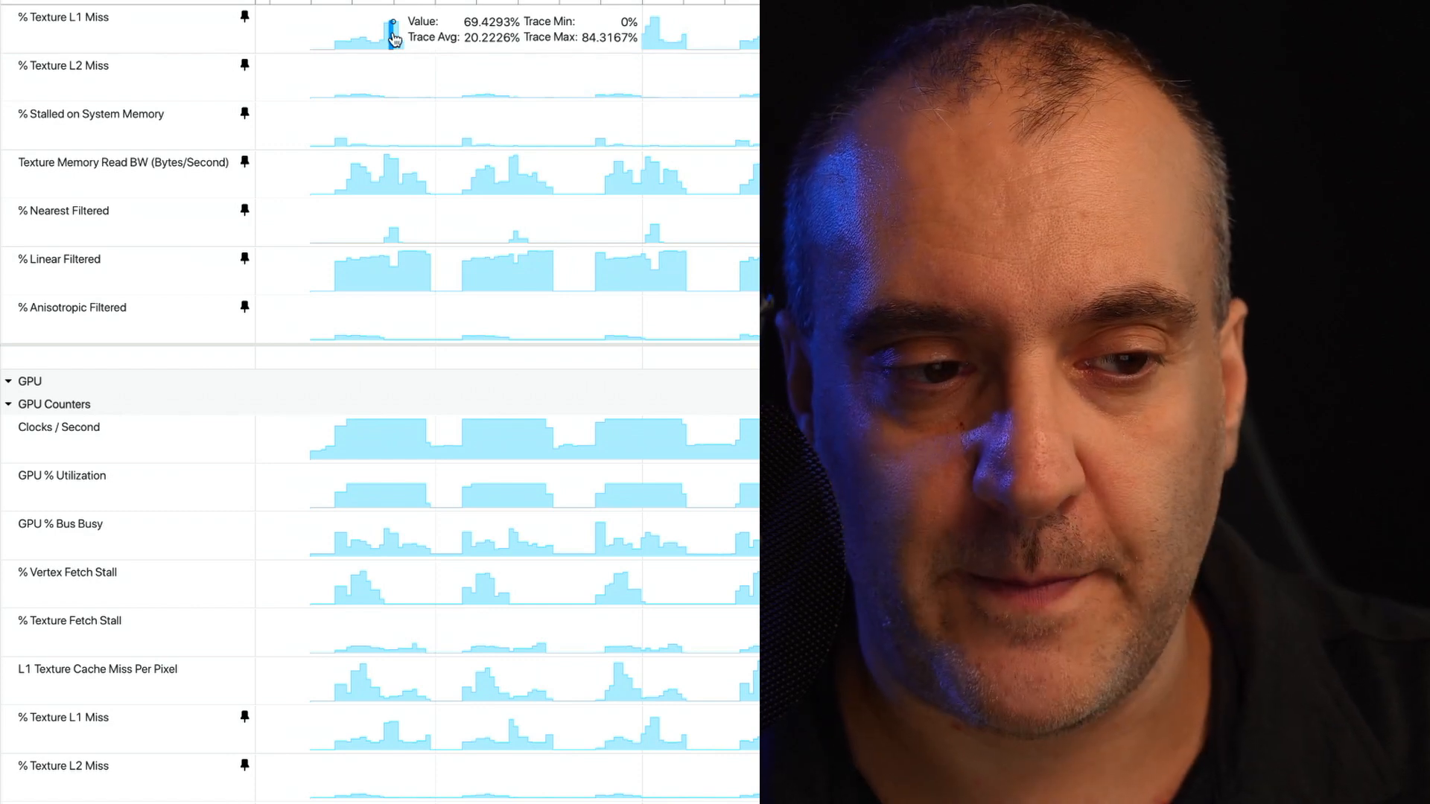
mouse_move(382, 97)
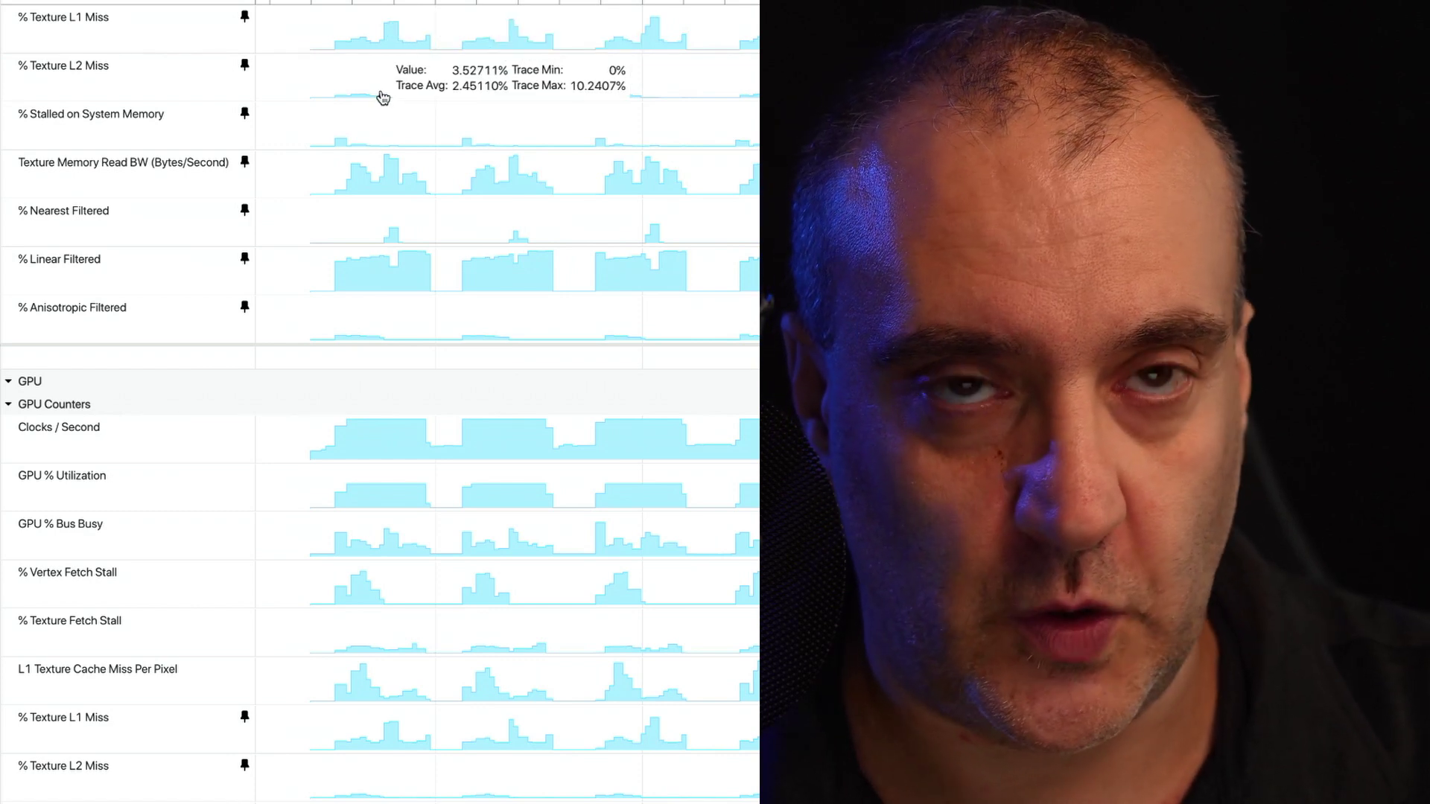
mouse_move(336, 130)
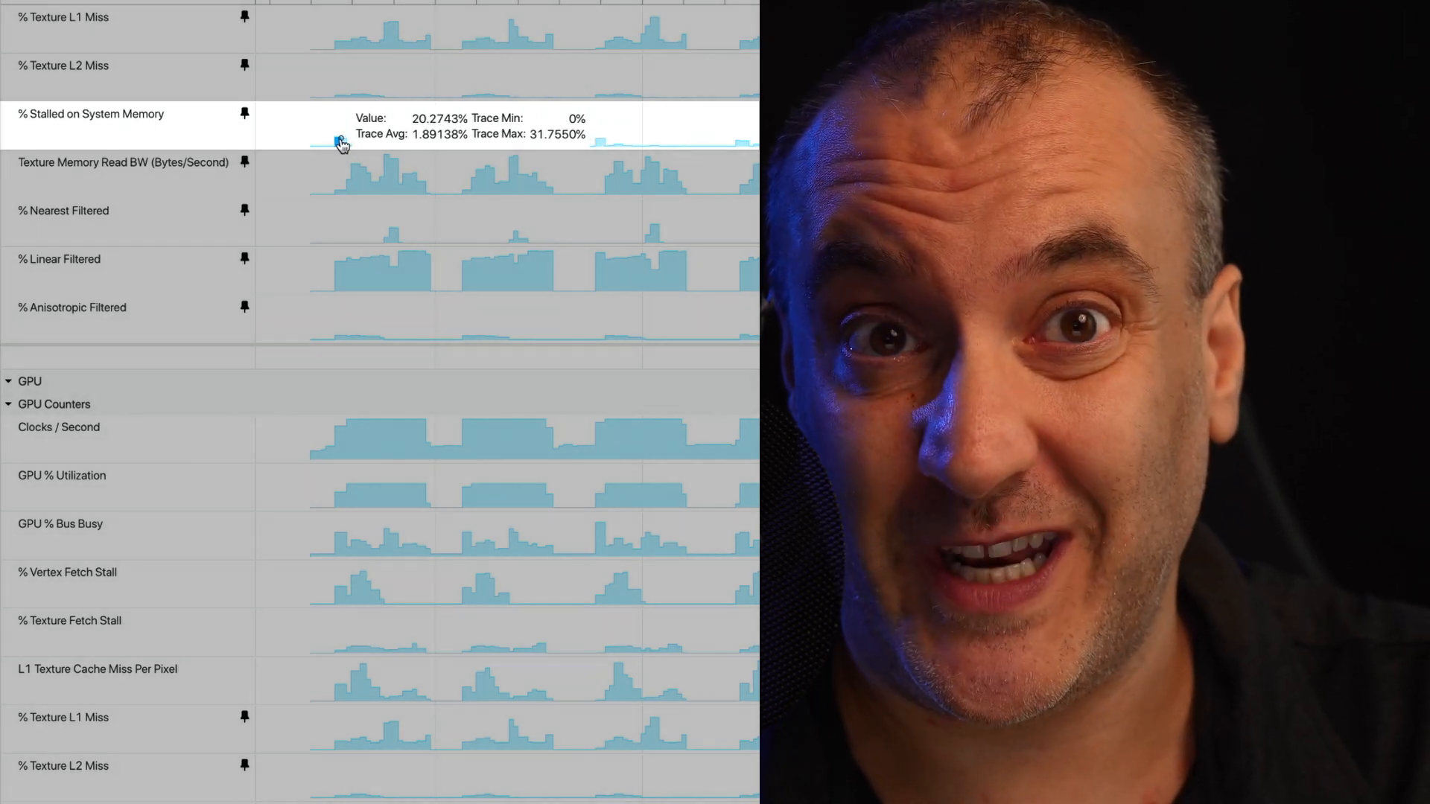
mouse_move(399, 148)
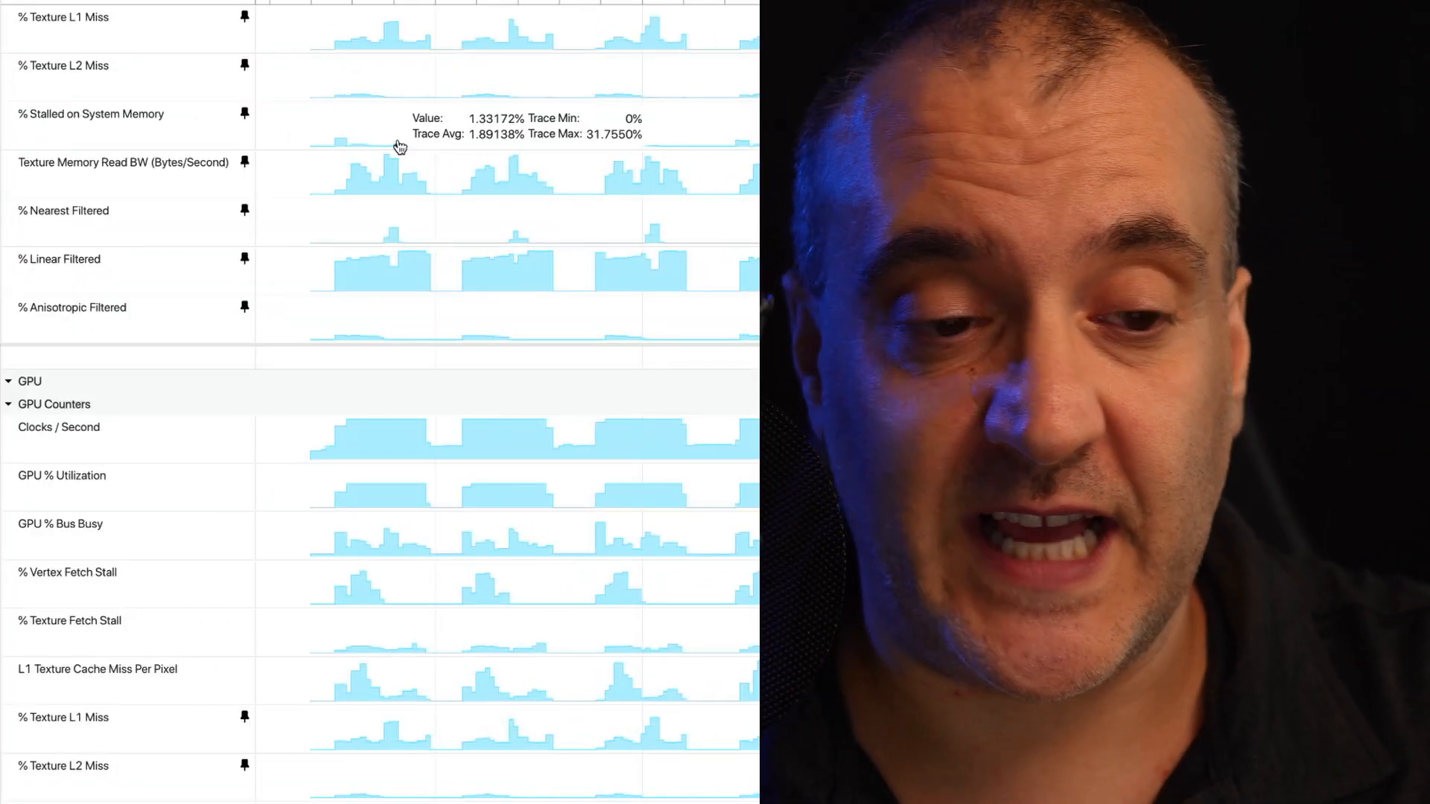
mouse_move(365, 44)
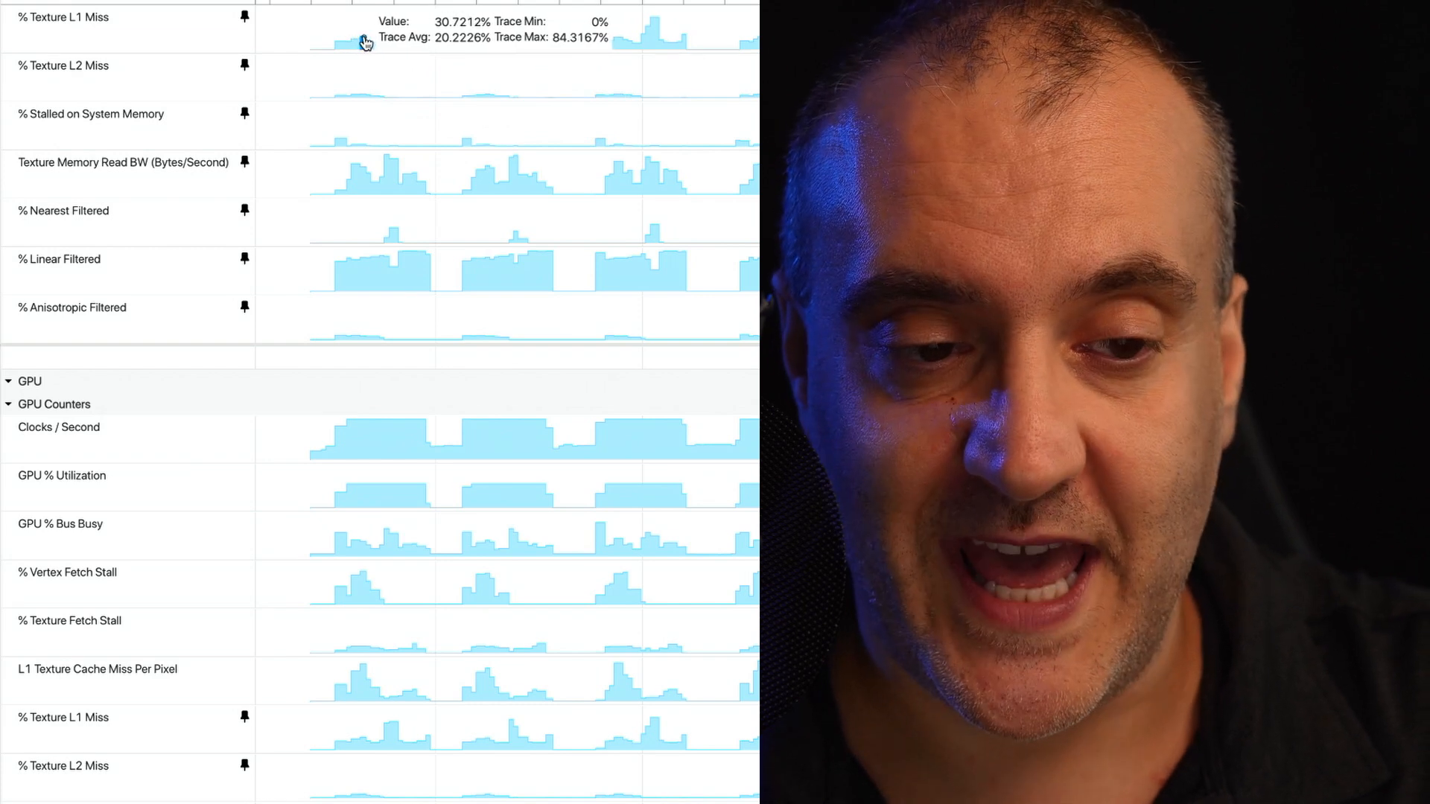
mouse_move(362, 81)
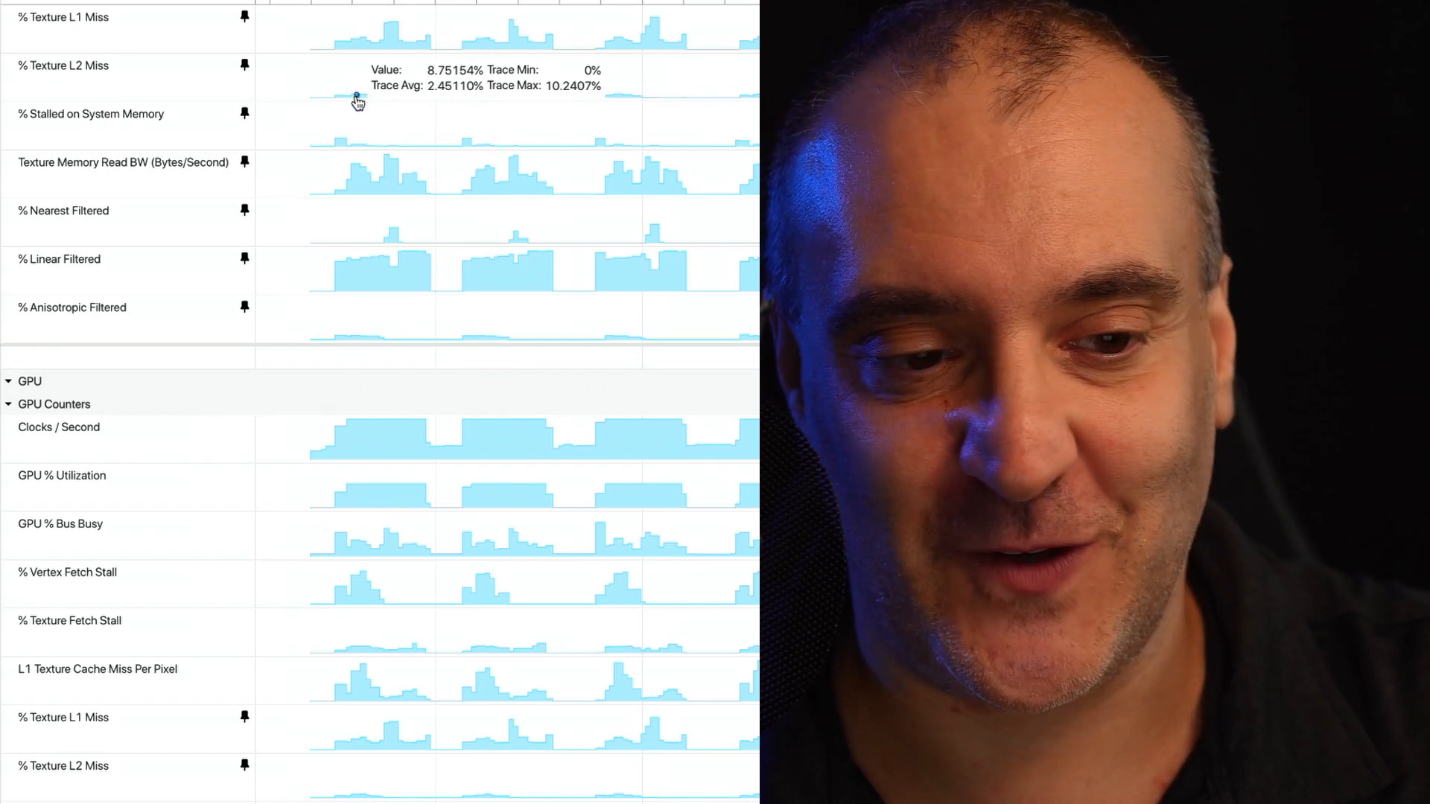
mouse_move(348, 138)
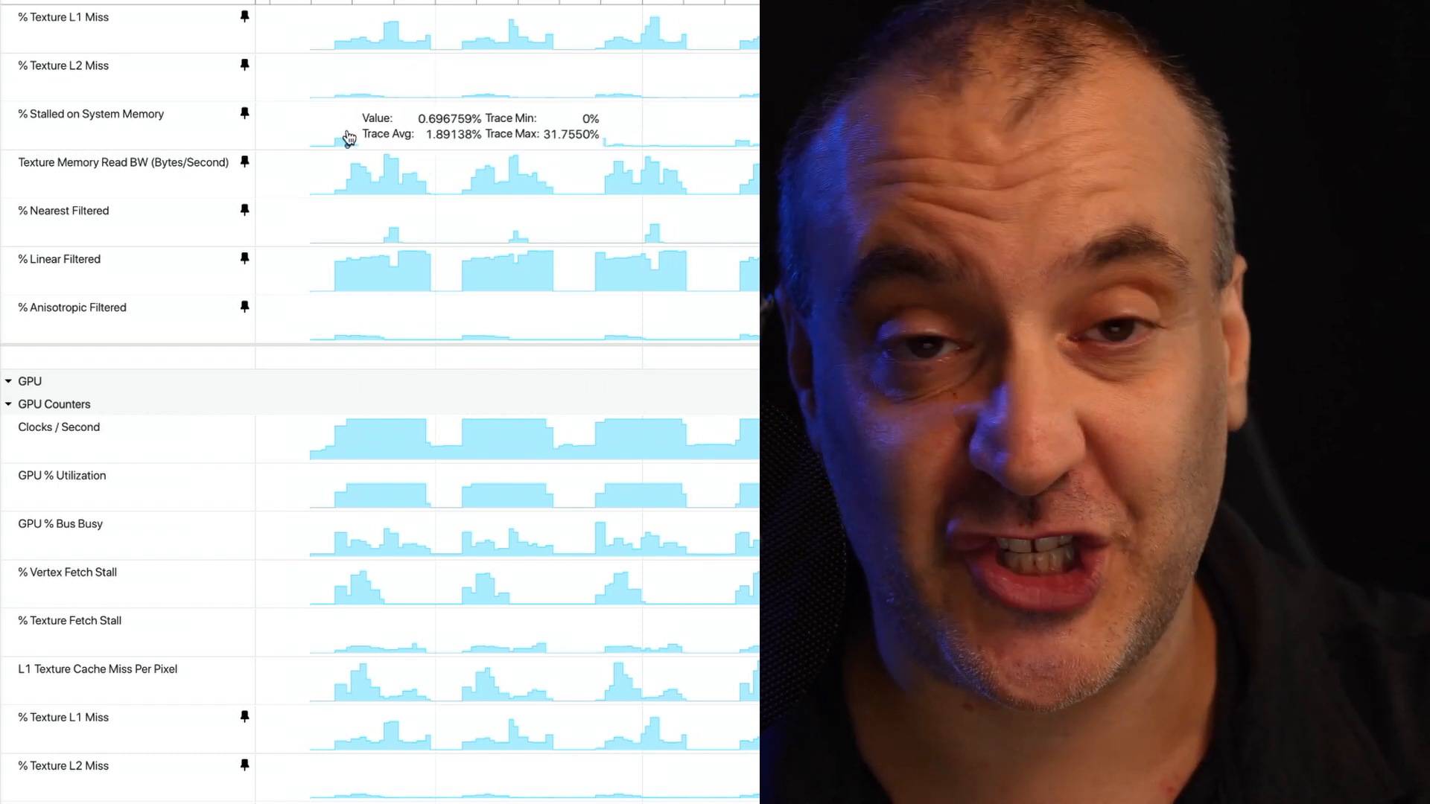